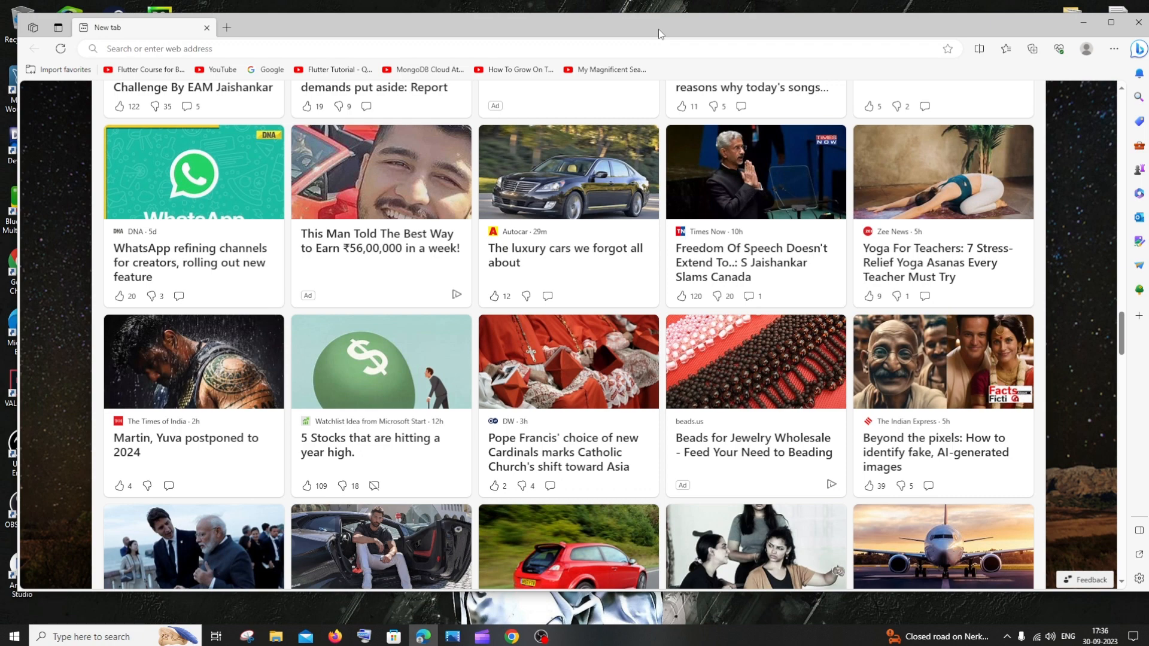
pyautogui.moveTo(671, 21)
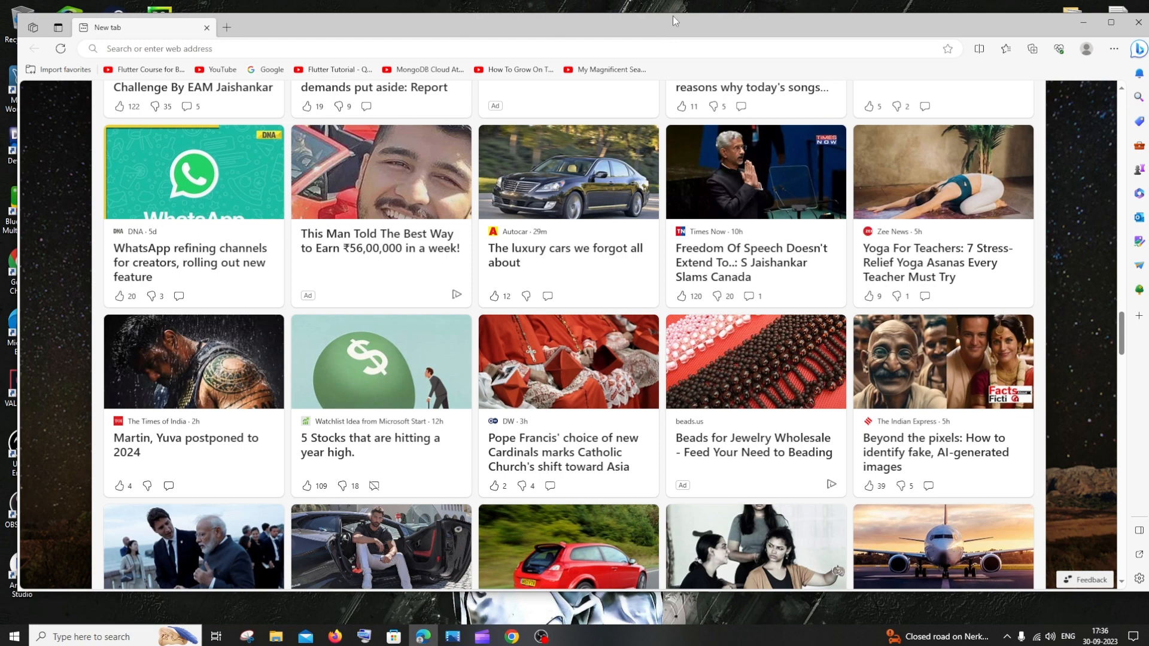
pyautogui.moveTo(687, 28)
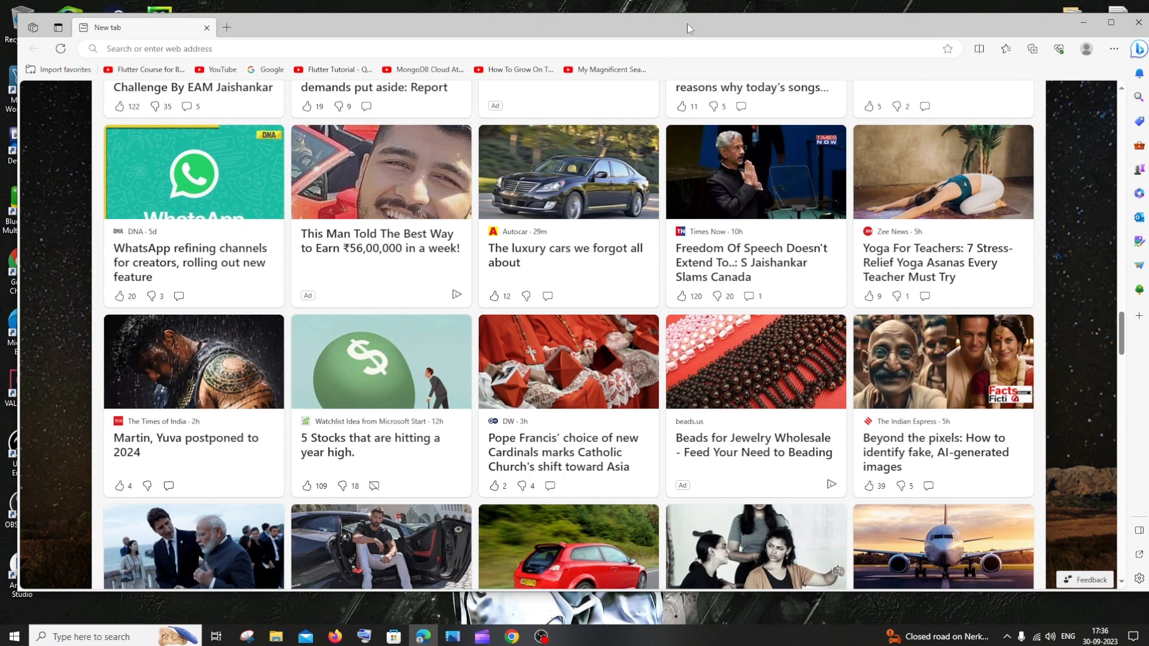
pyautogui.moveTo(668, 36)
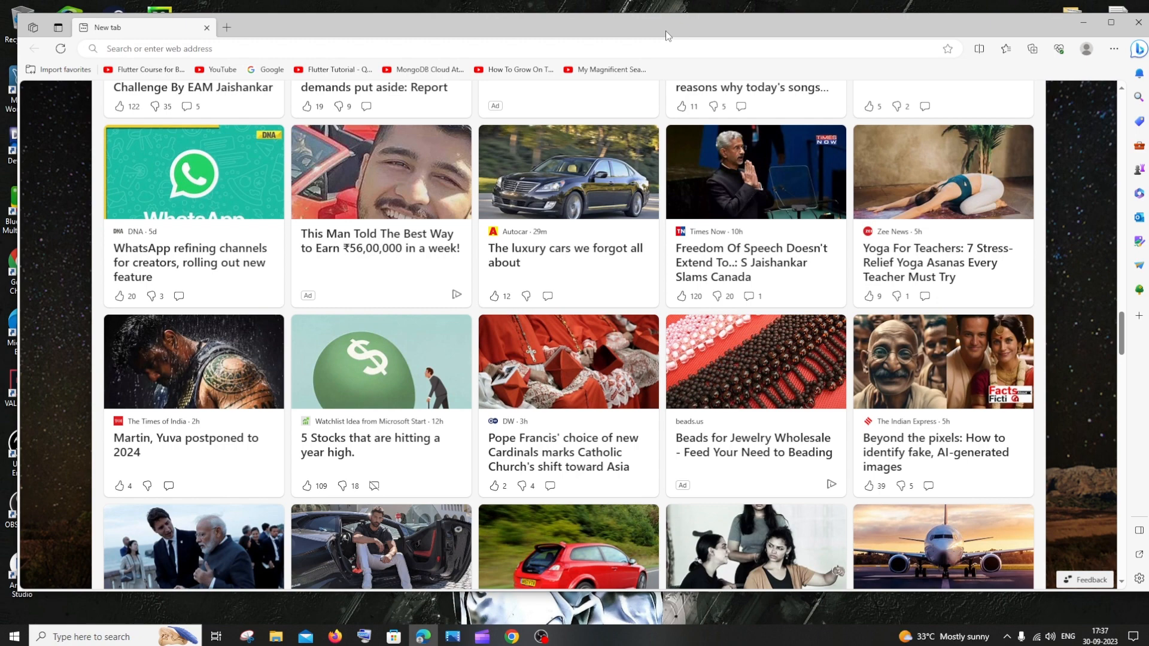
# Step: Ask Bing Chat in the sidebar to 'generate me a image of home and trees'
pyautogui.click(1140, 48)
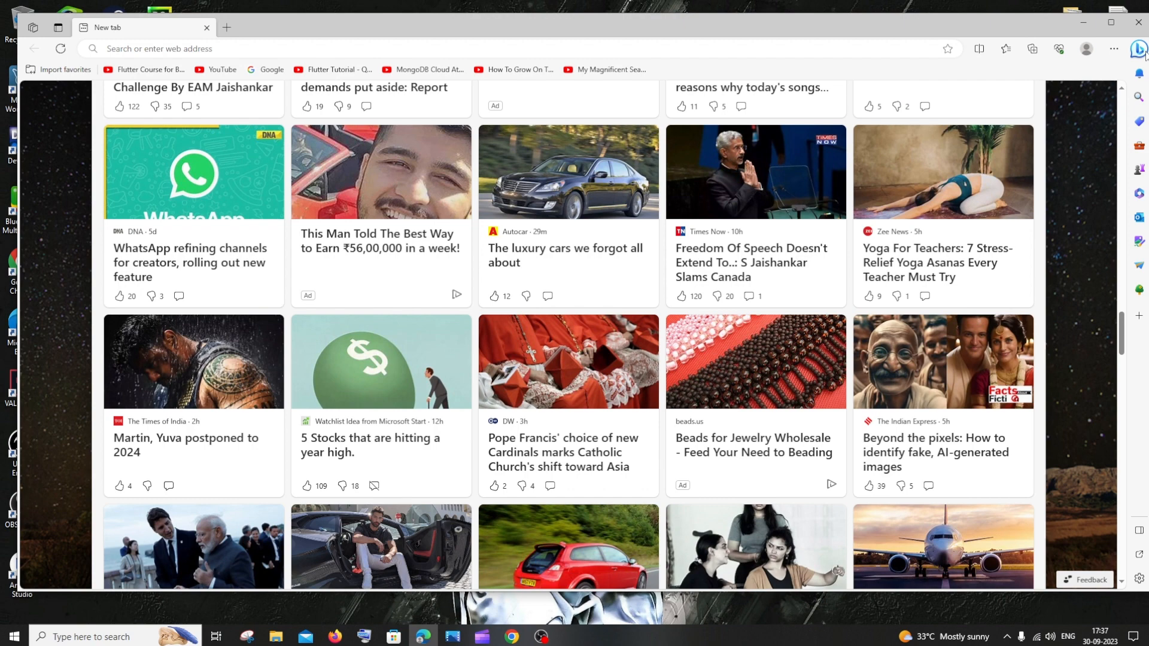
pyautogui.click(1141, 47)
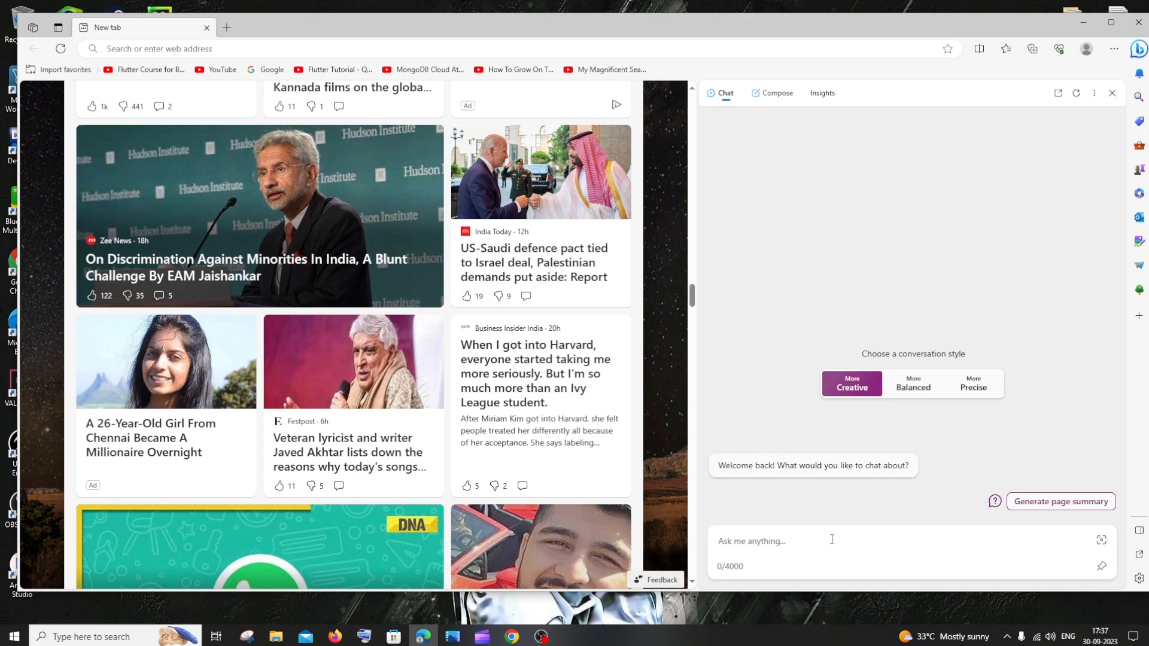
pyautogui.click(806, 541)
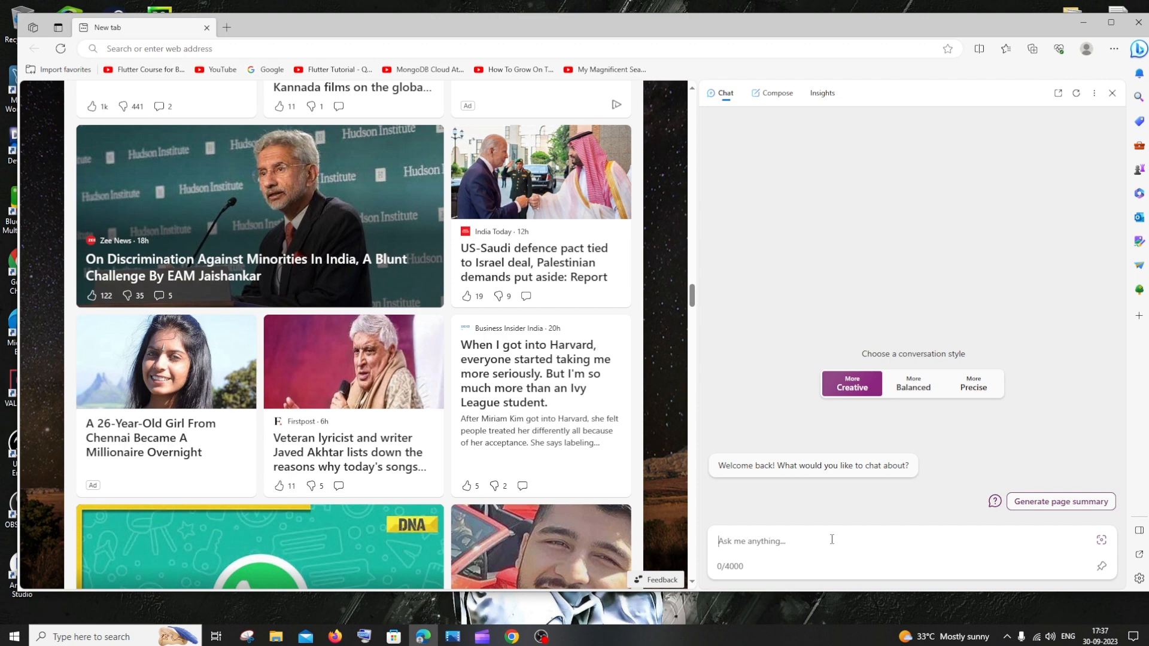
pyautogui.write('generate me a image of home and trees')
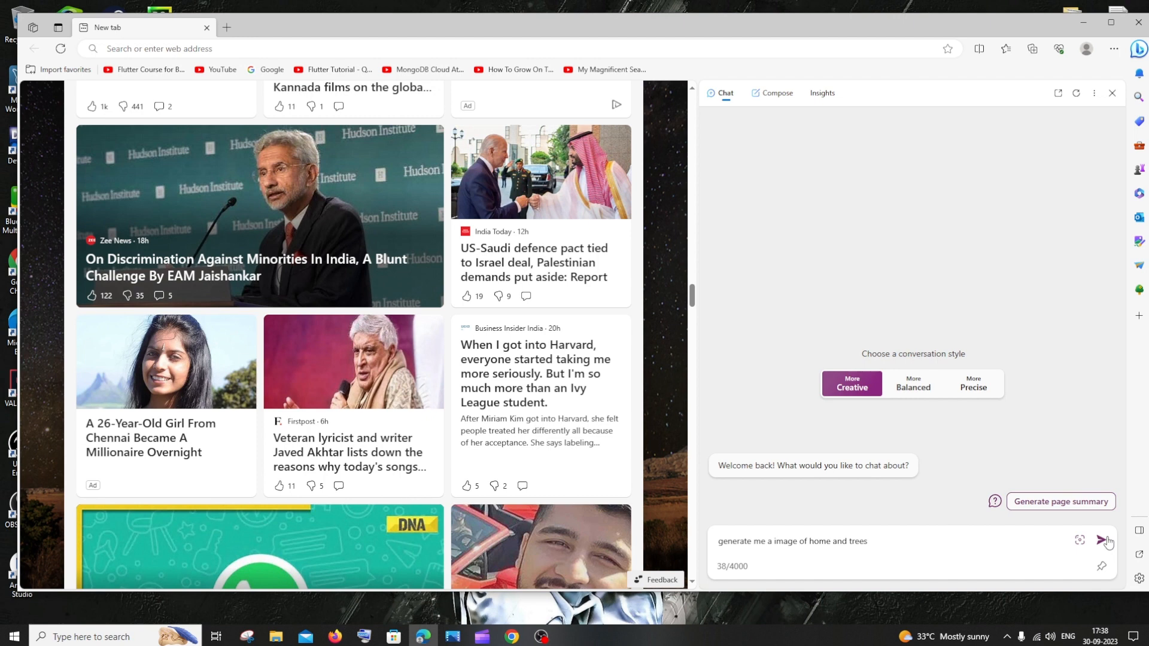
pyautogui.click(1106, 541)
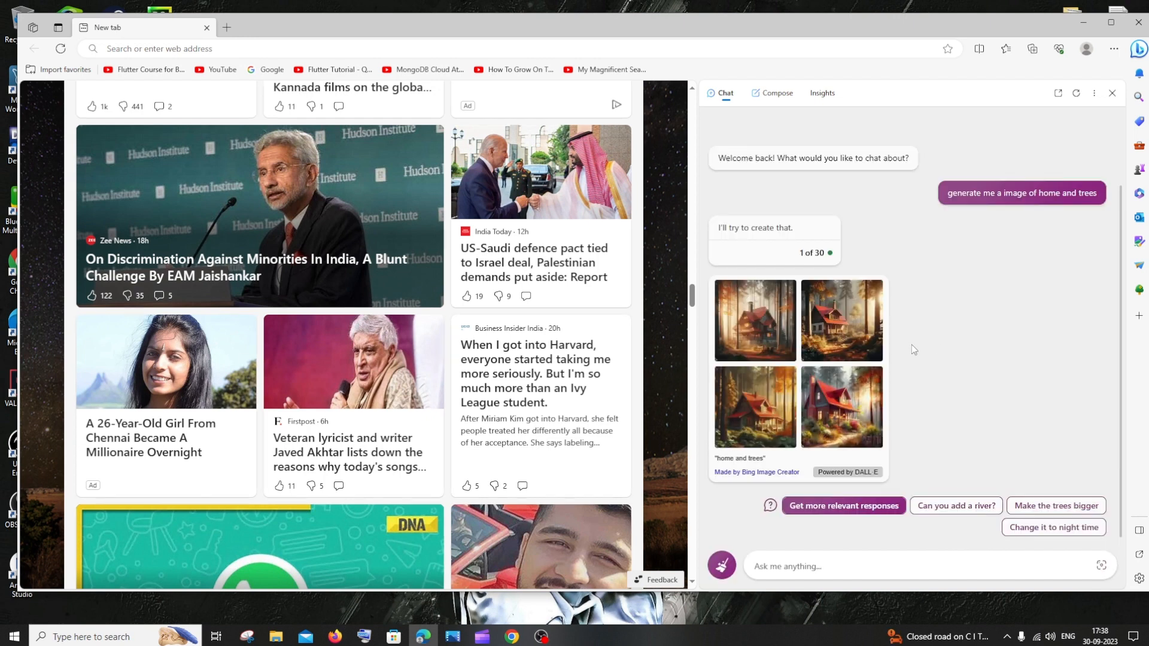
pyautogui.moveTo(754, 320)
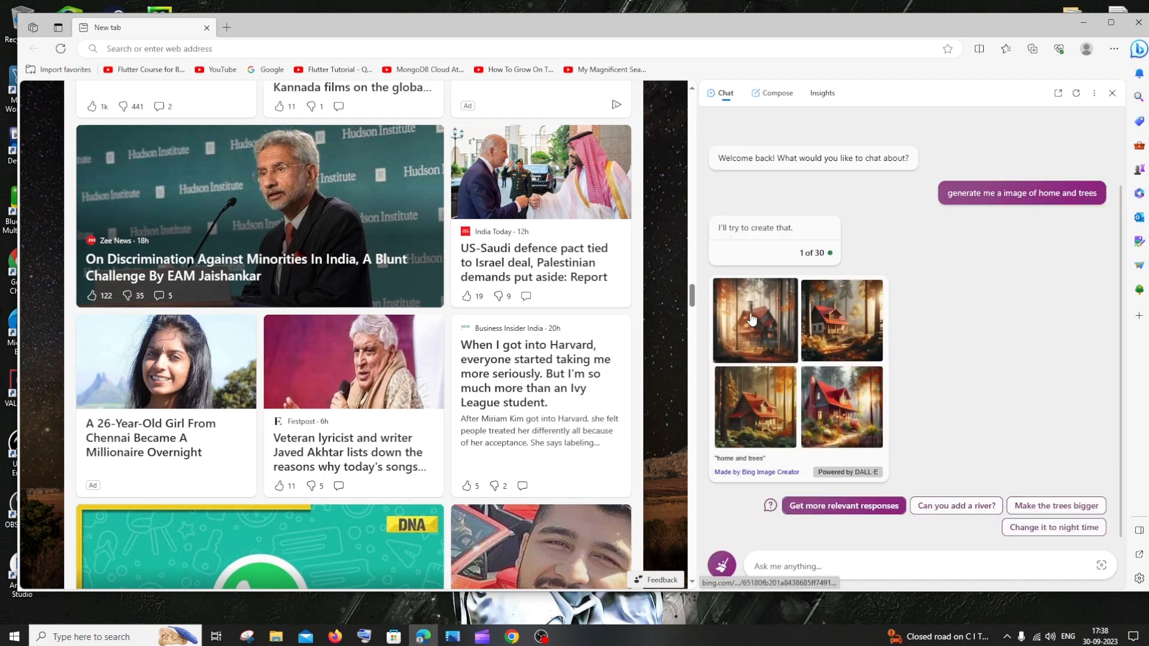
# Step: View the generated house images full-size, stepping through them one by one
pyautogui.click(755, 321)
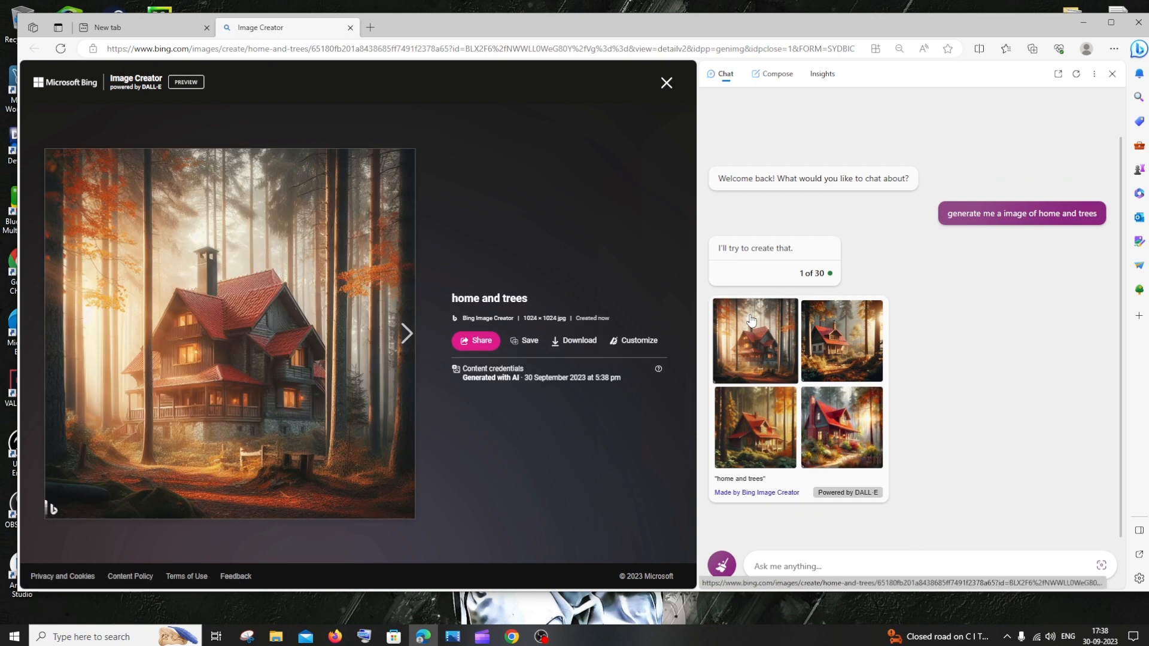
pyautogui.click(406, 334)
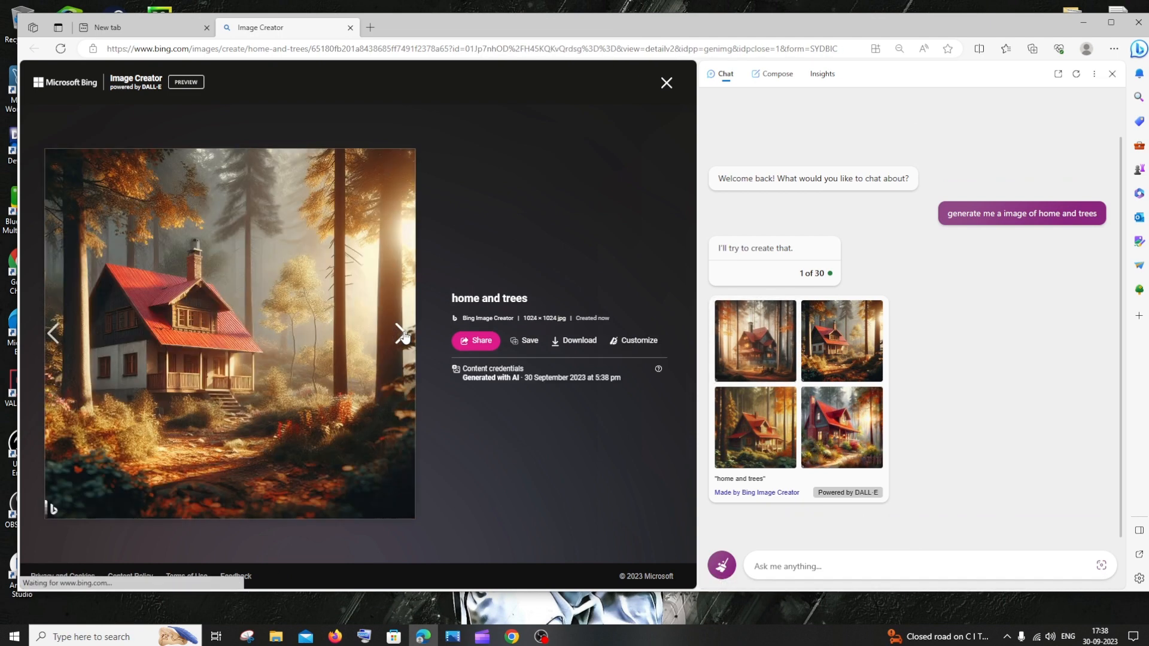
pyautogui.click(403, 334)
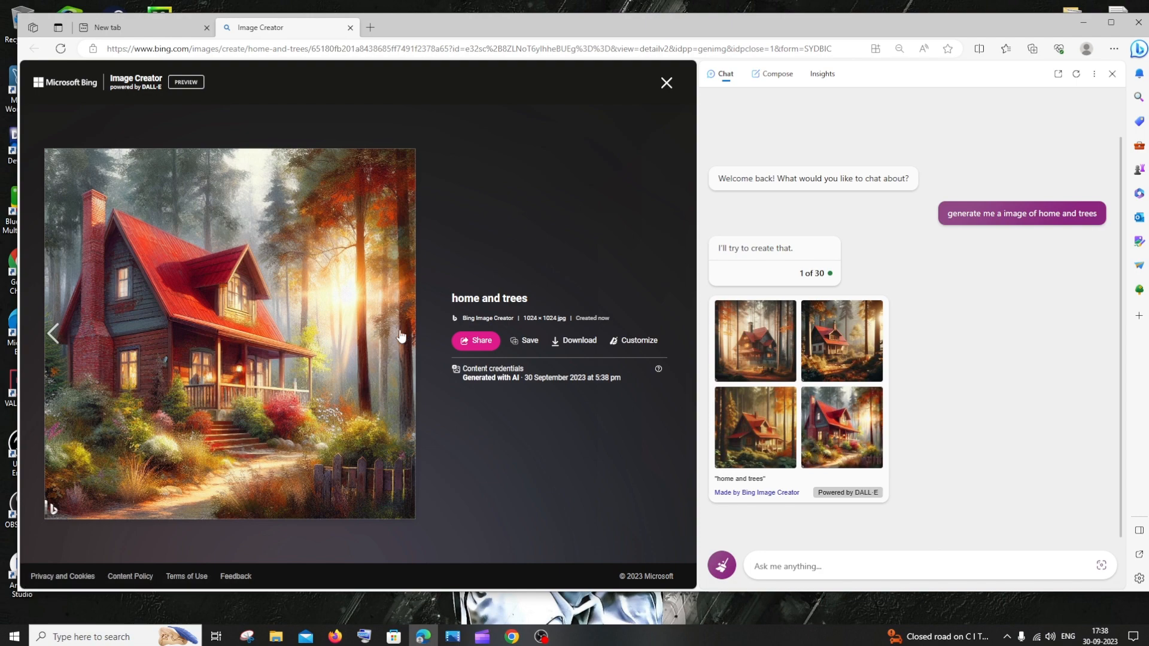
pyautogui.moveTo(520, 292)
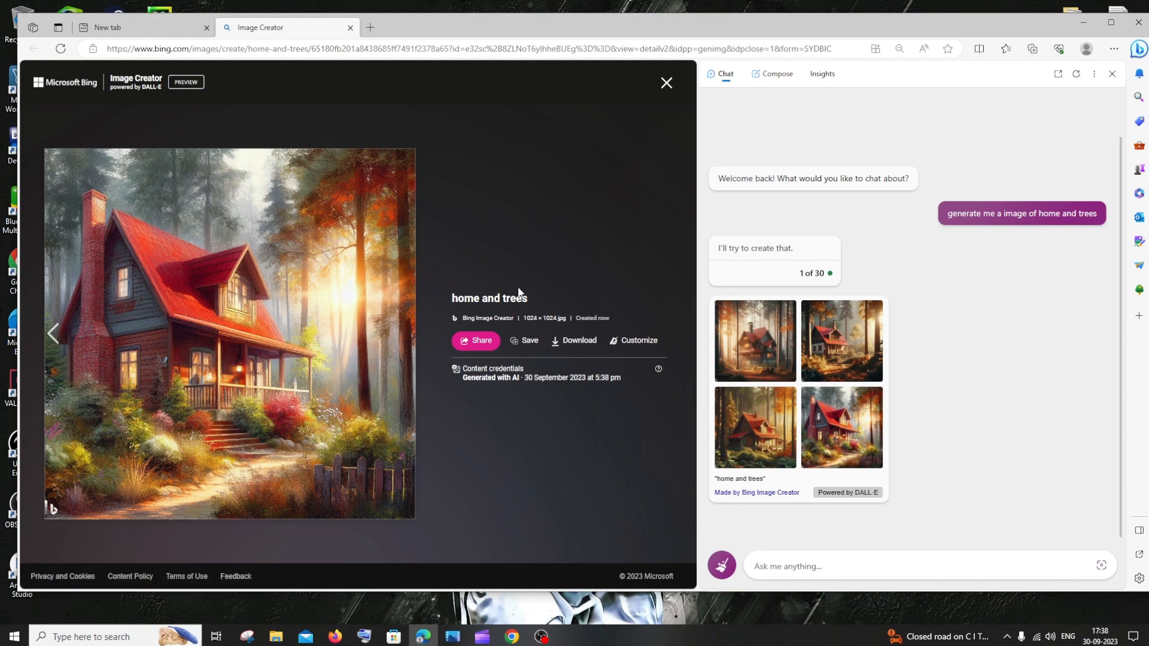
# Step: Switch through the browser tabs to the Image Creator results and the OpenAI DALL·E 3 page
pyautogui.click(369, 27)
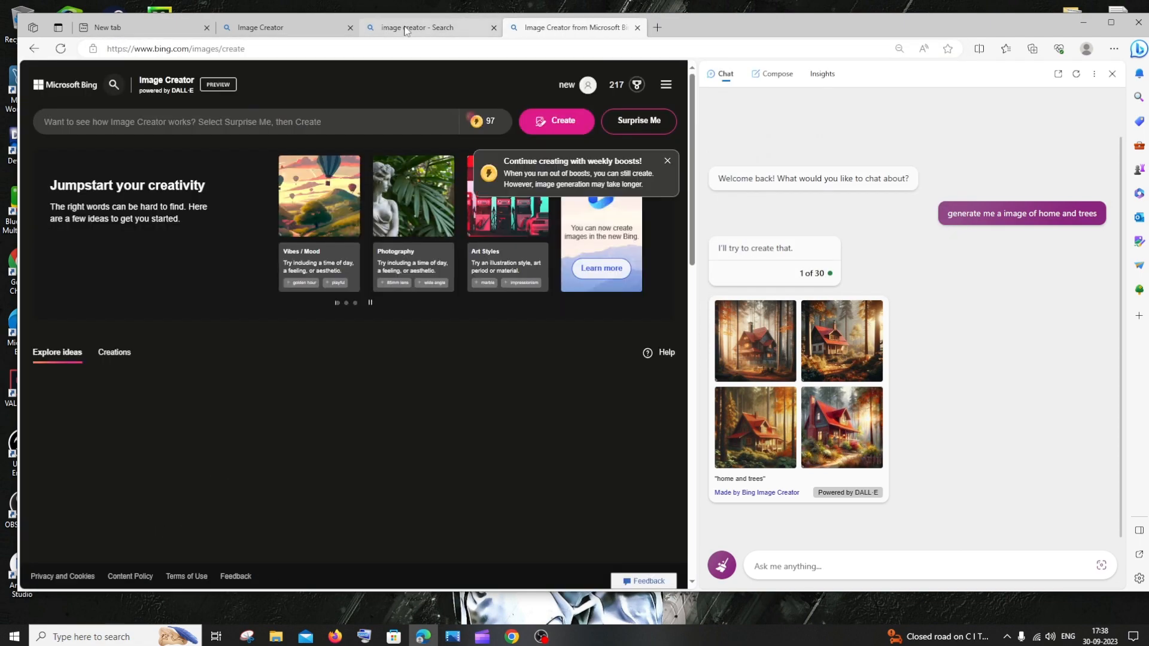
pyautogui.click(431, 27)
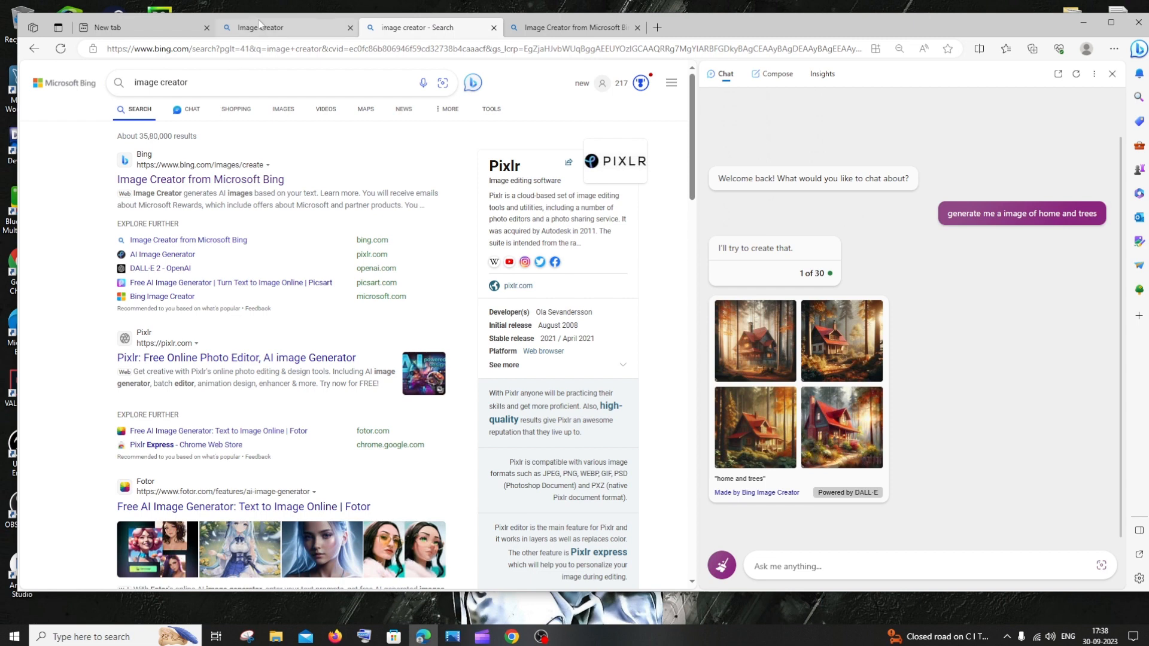
pyautogui.click(349, 28)
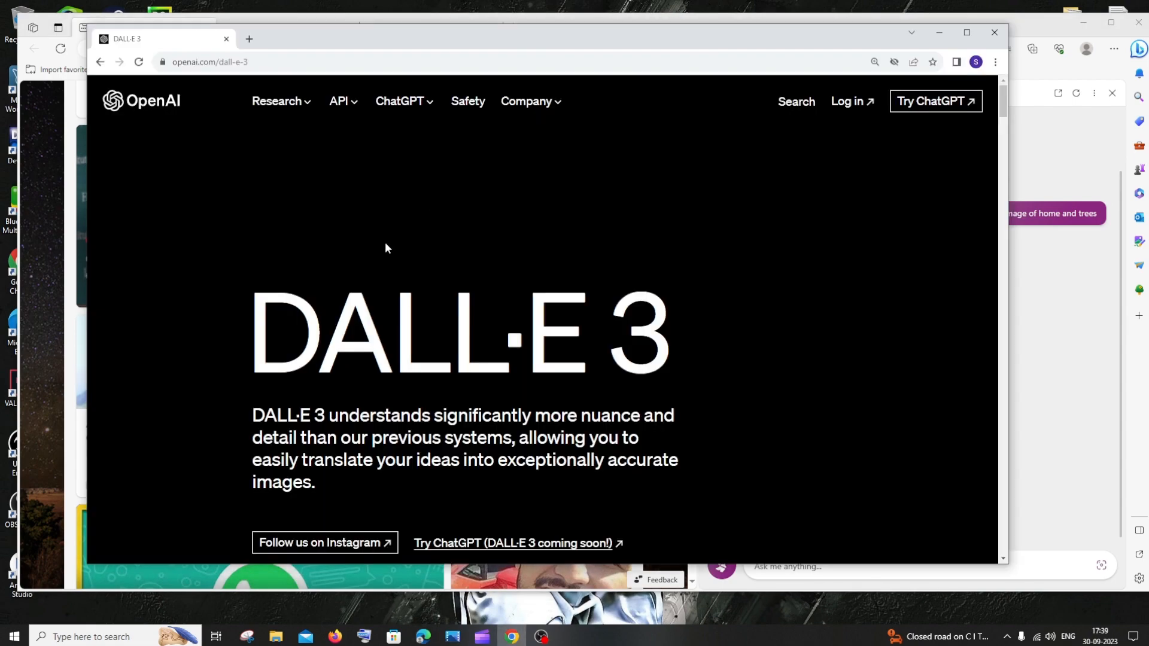
# Step: Enlarge the banana-shaped couch example and copy its caption into the Bing Chat box
pyautogui.scroll(-3)
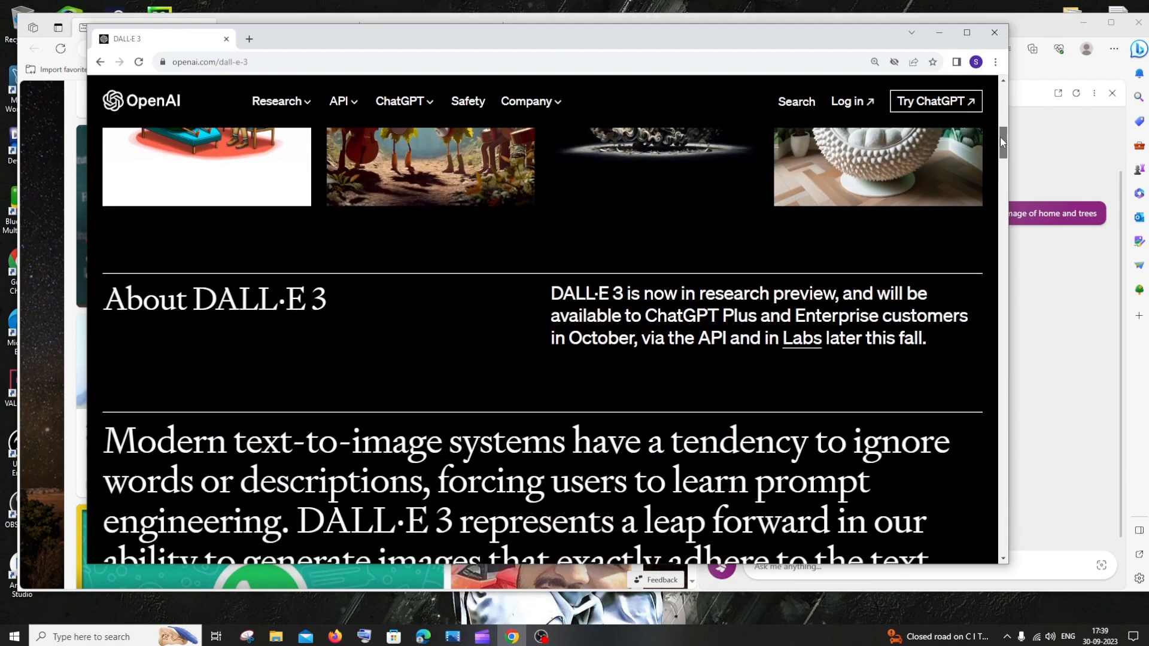
pyautogui.scroll(-3)
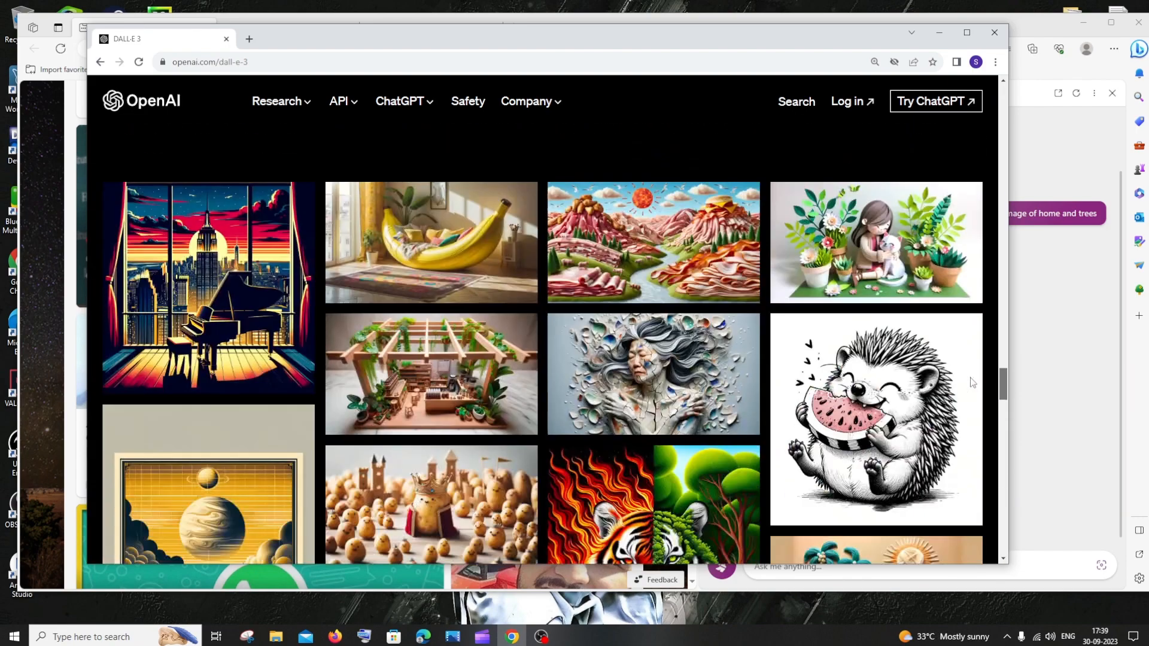
pyautogui.moveTo(514, 260)
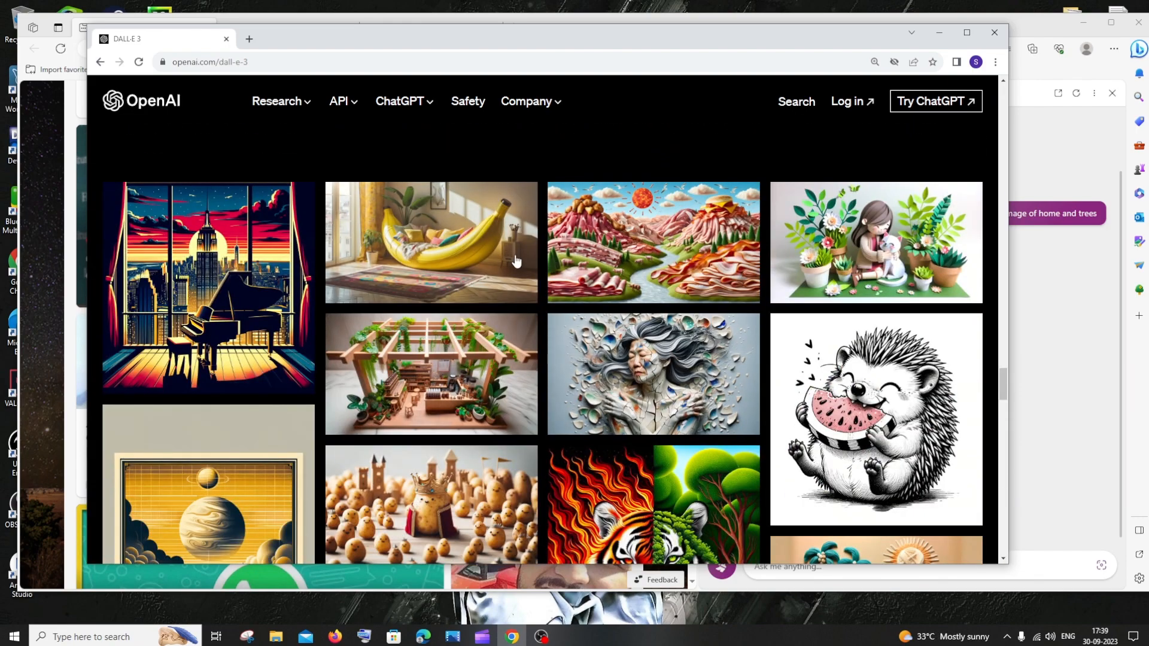
pyautogui.moveTo(469, 275)
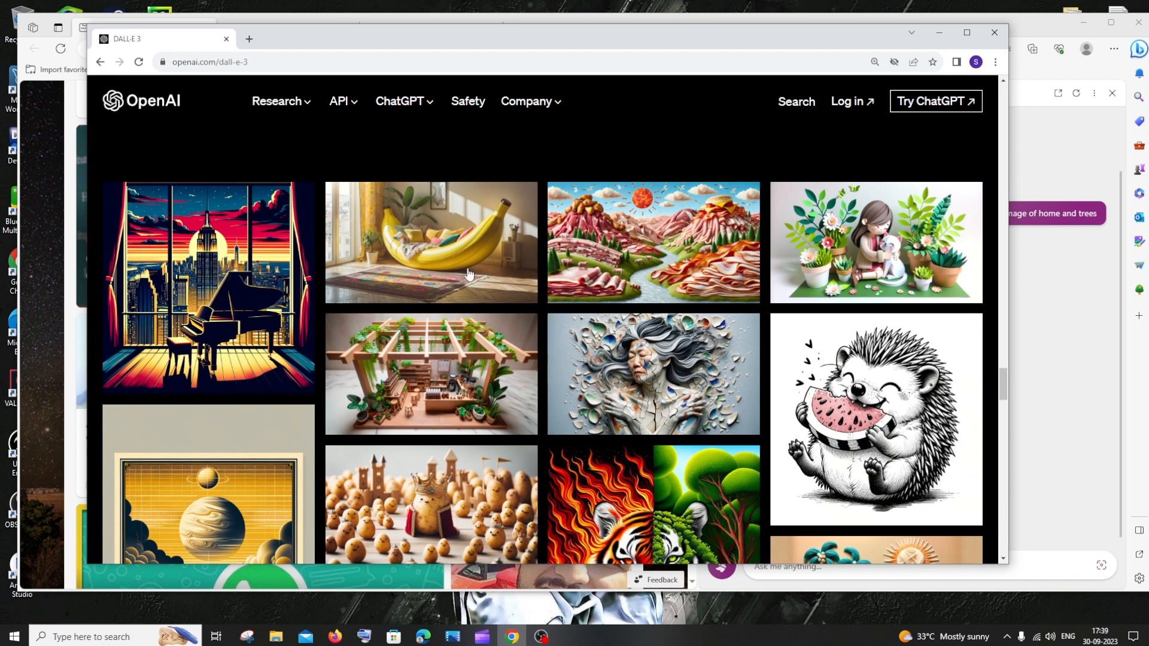
pyautogui.click(431, 243)
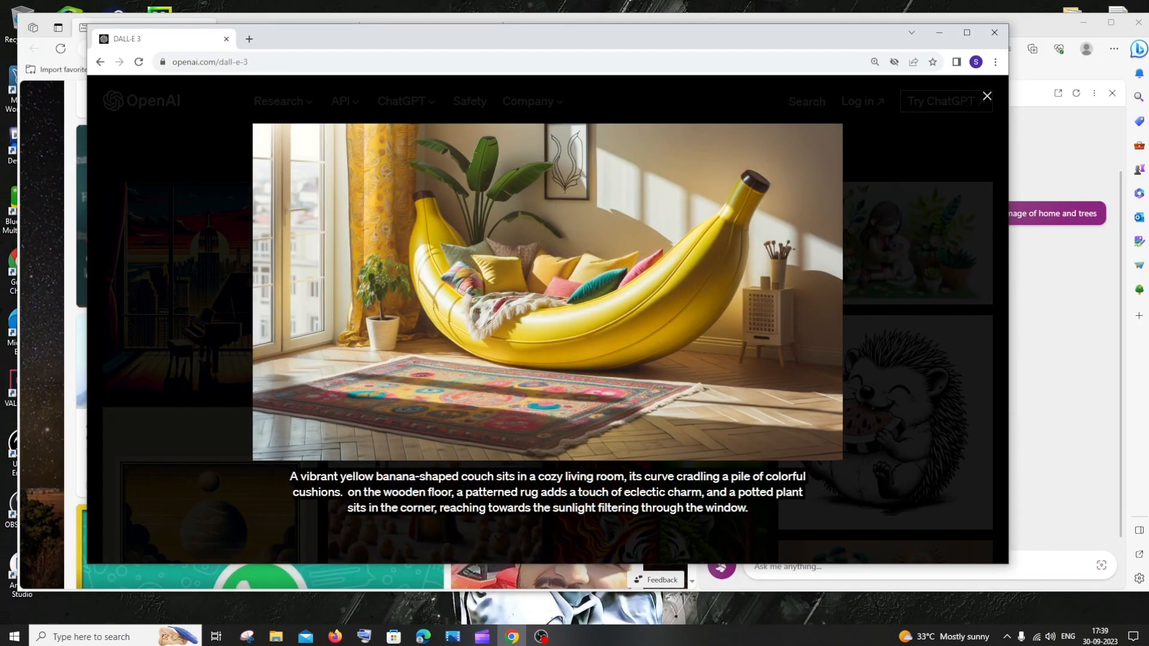
pyautogui.click(988, 96)
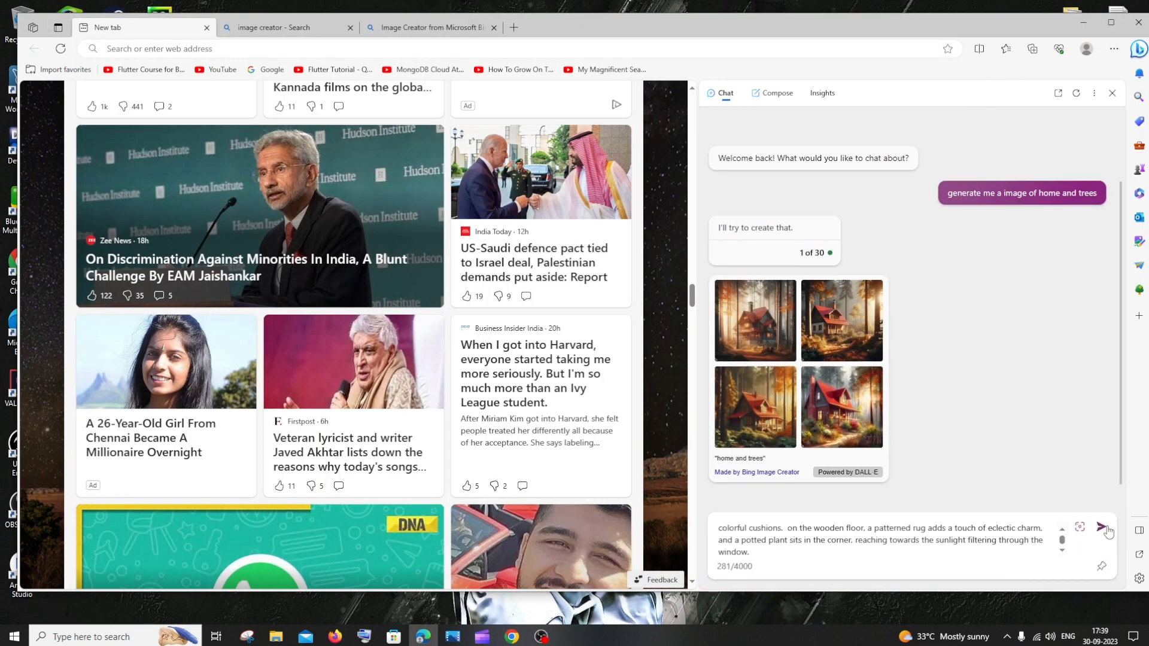
# Step: Send the banana couch prompt and view a generated couch image full-size in Image Creator
pyautogui.click(1107, 526)
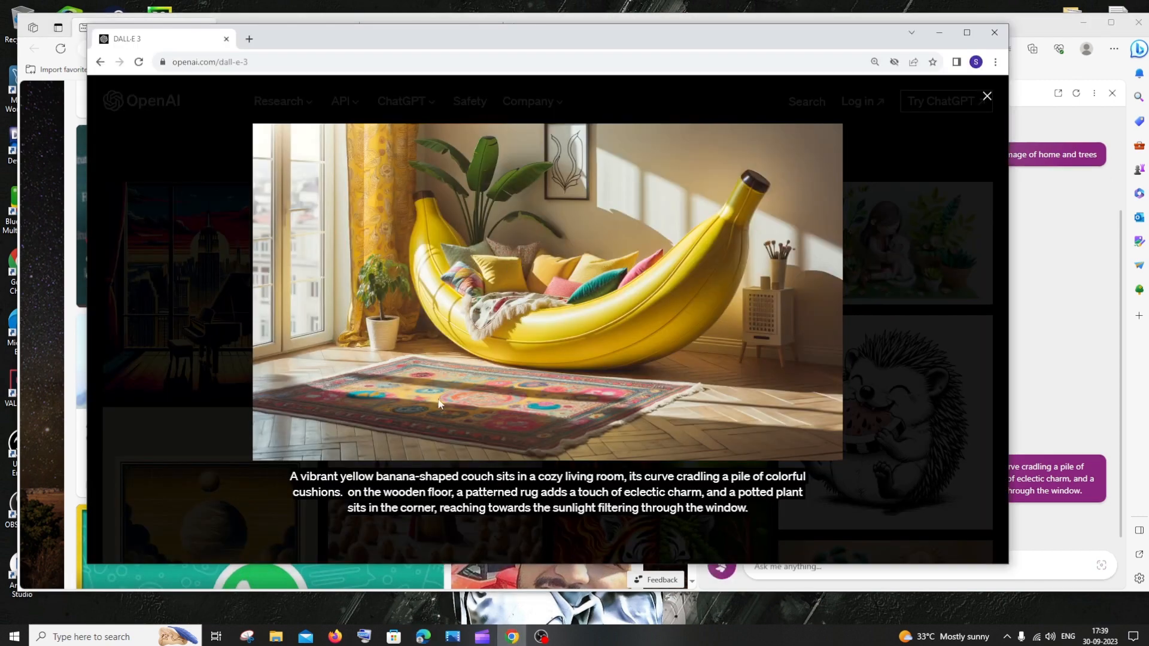
pyautogui.click(988, 96)
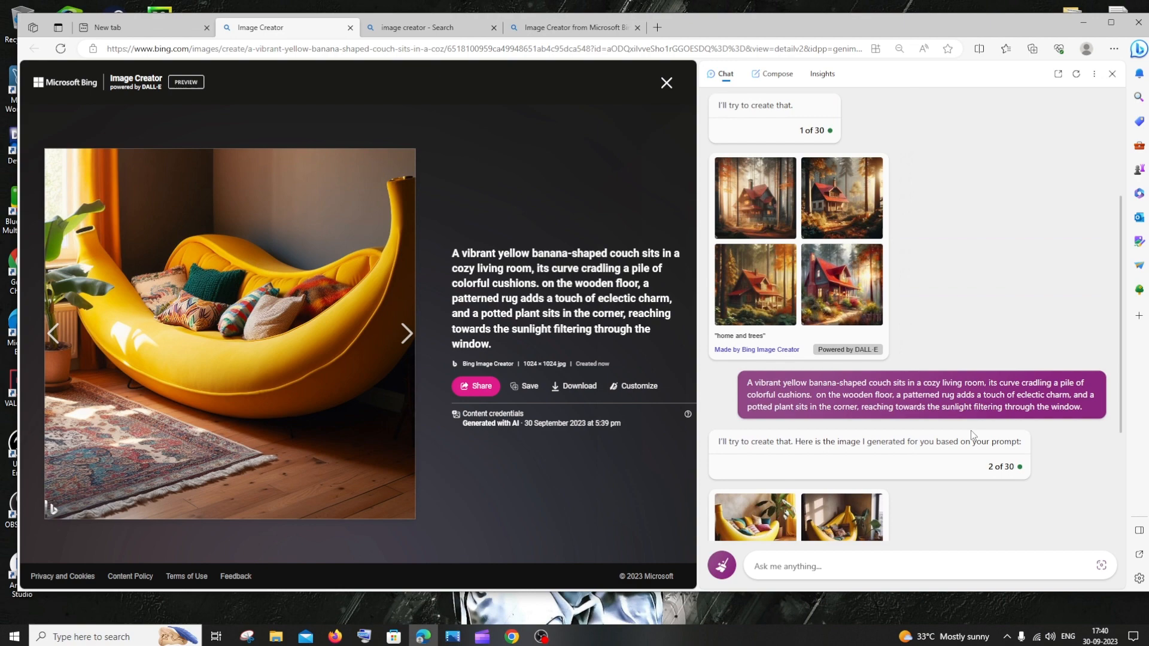
pyautogui.scroll(-3)
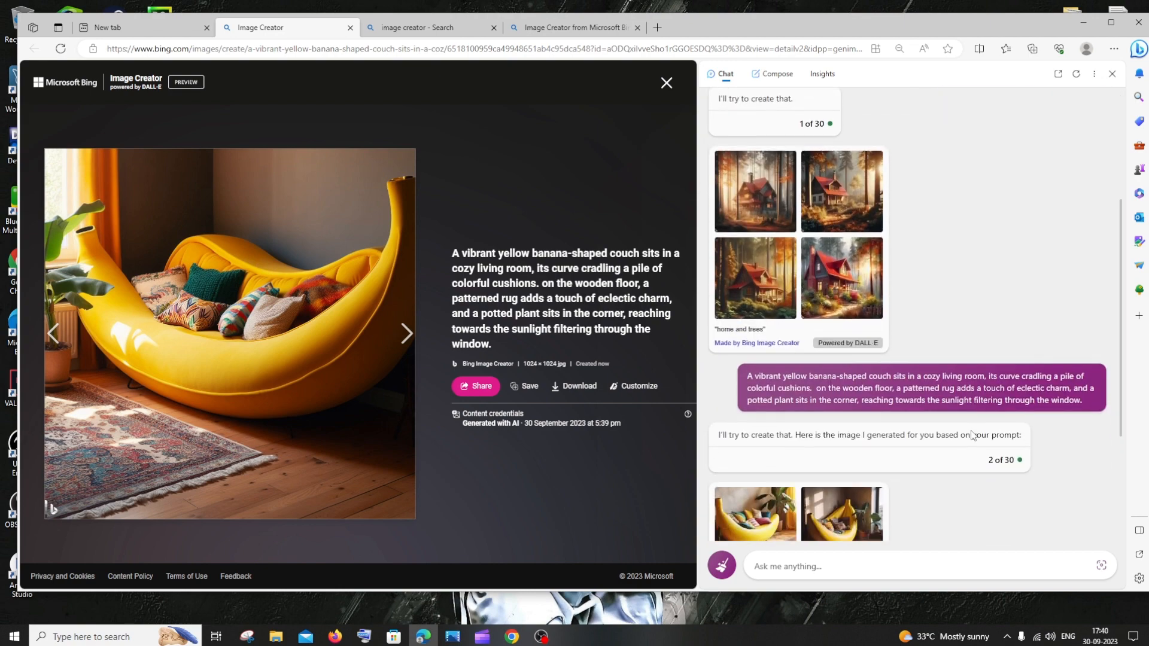